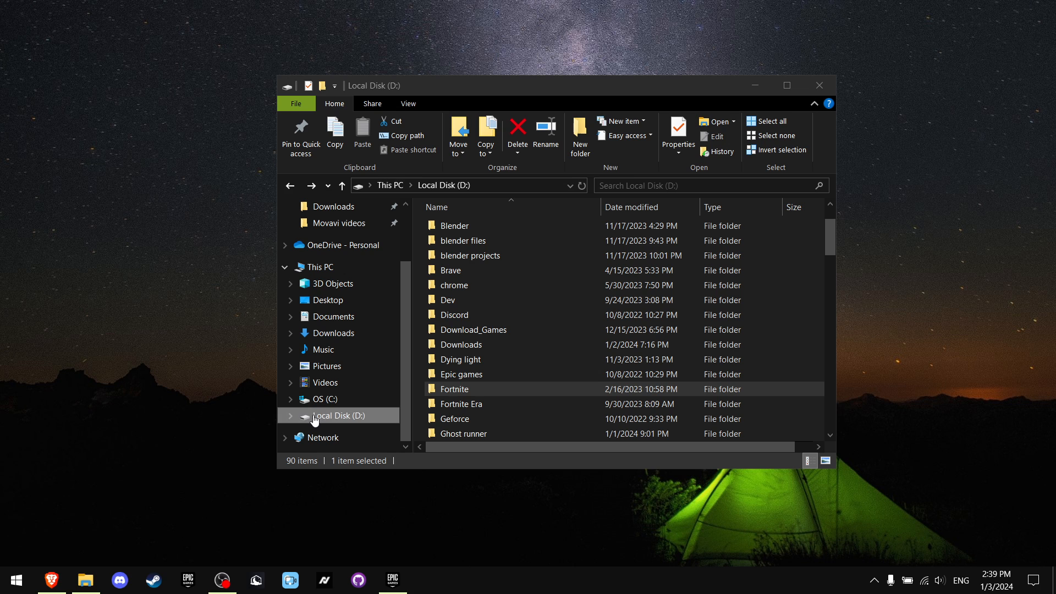
mouse_move(384, 427)
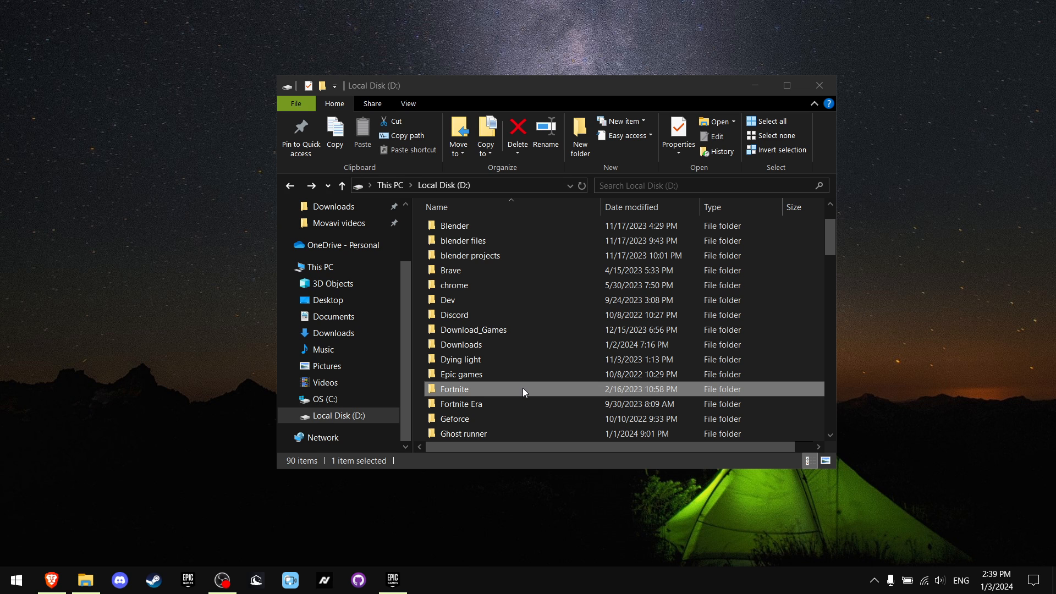
Step: Navigate into Fortnite's FortniteGame\Binaries\Win64 folder on drive D and select the EasyAntiCheat folders
double_click(455, 390)
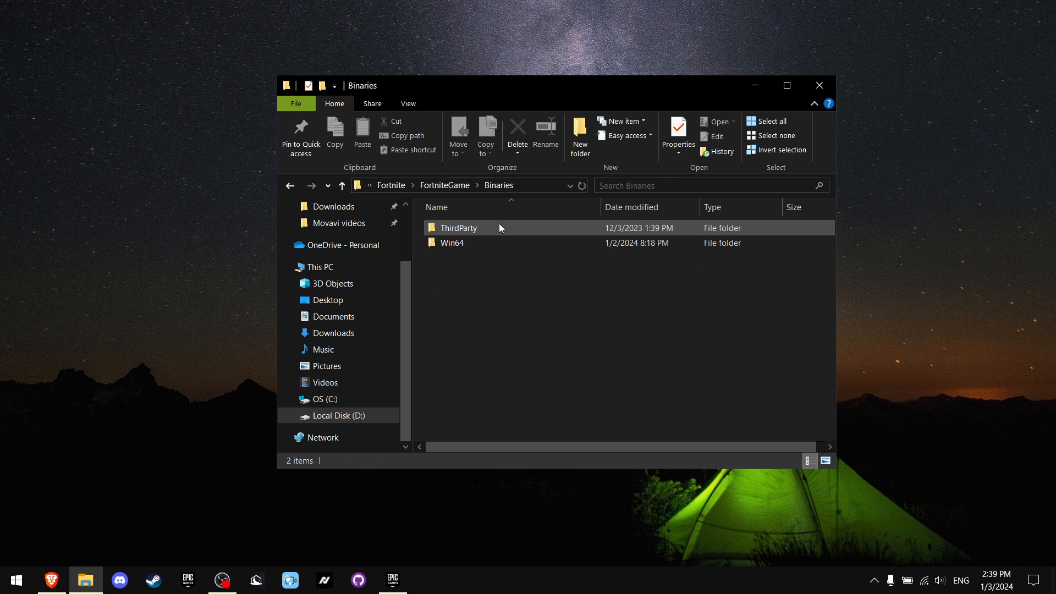
double_click(451, 242)
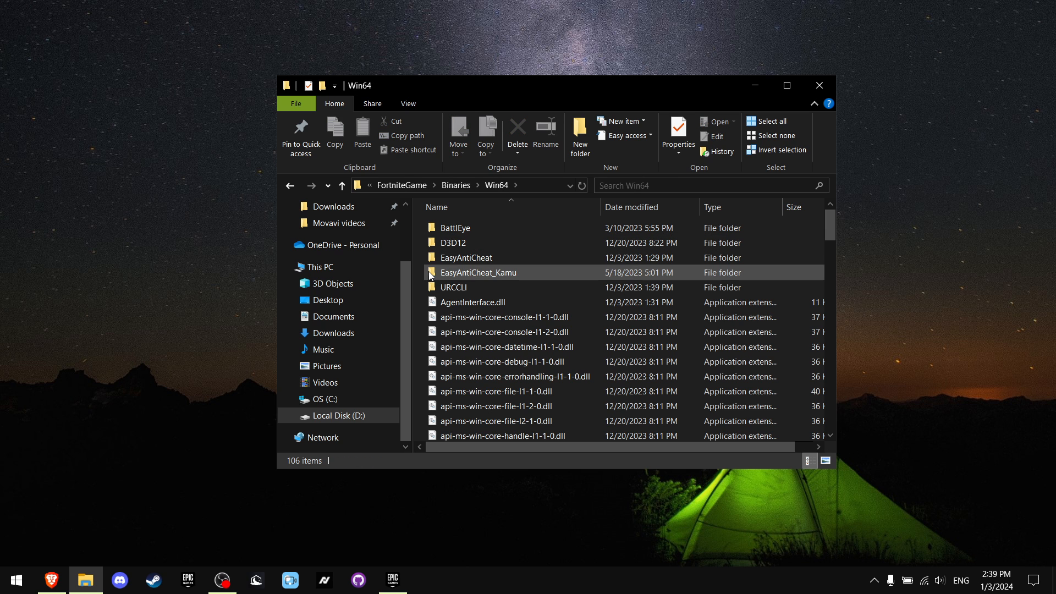
click(467, 258)
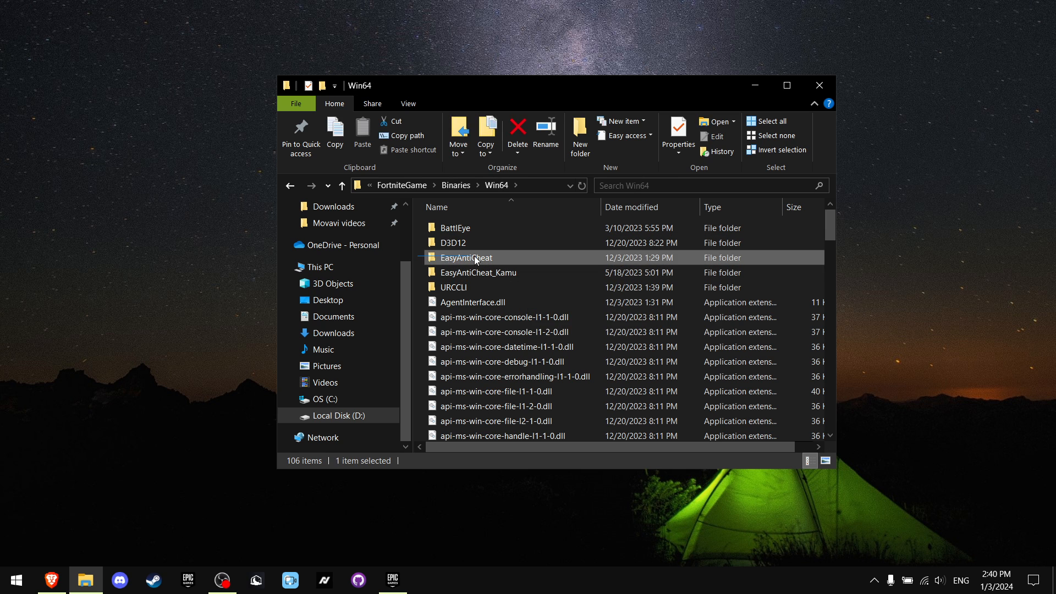
click(478, 273)
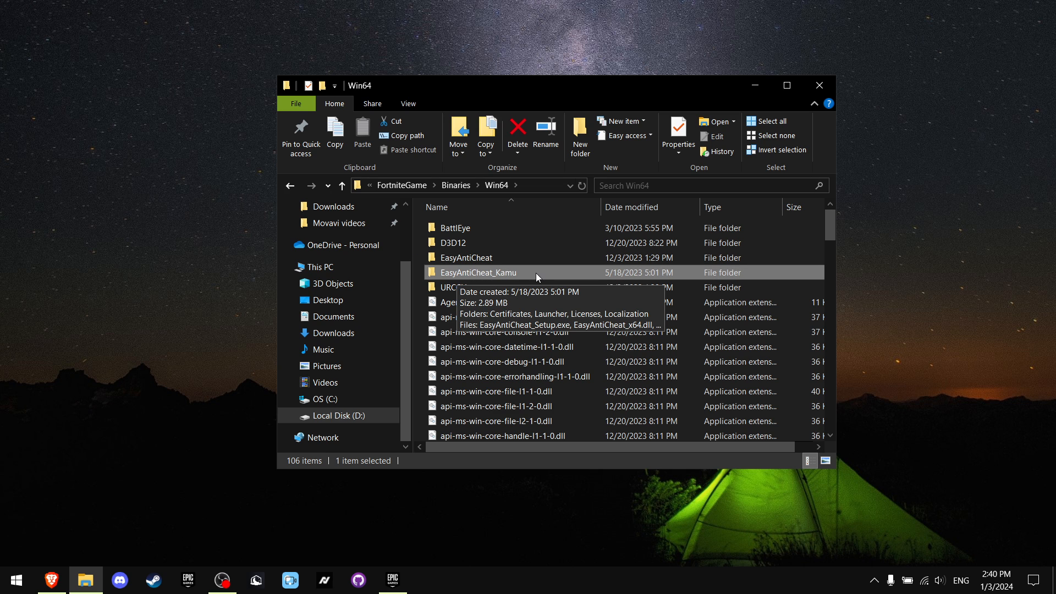
Step: Run EasyAntiCheat_Setup.exe from EasyAntiCheat_Kamu, choose Repair Service, and finish after successful install
double_click(477, 273)
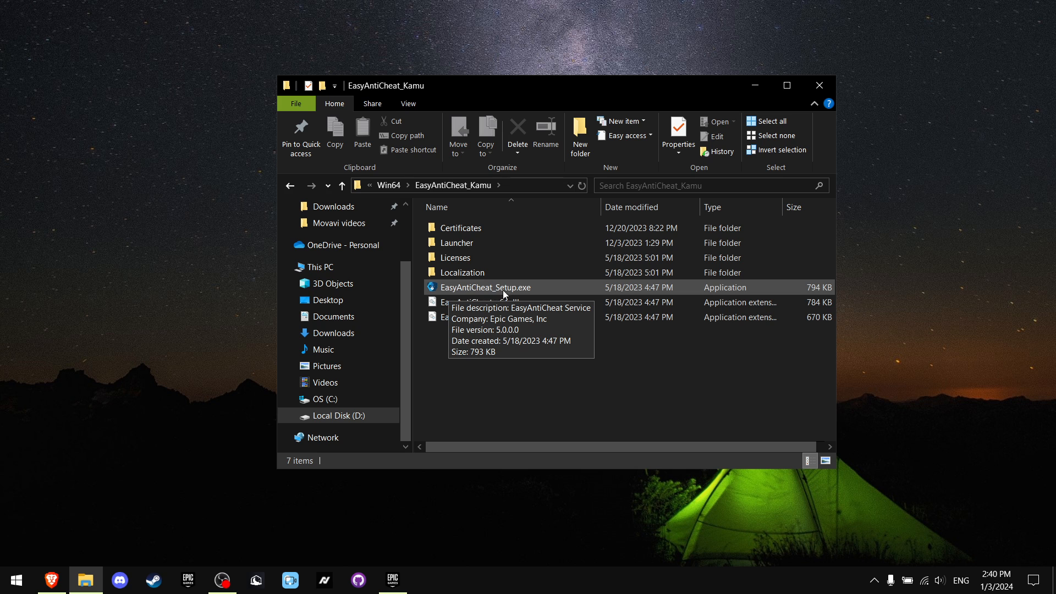
right_click(487, 287)
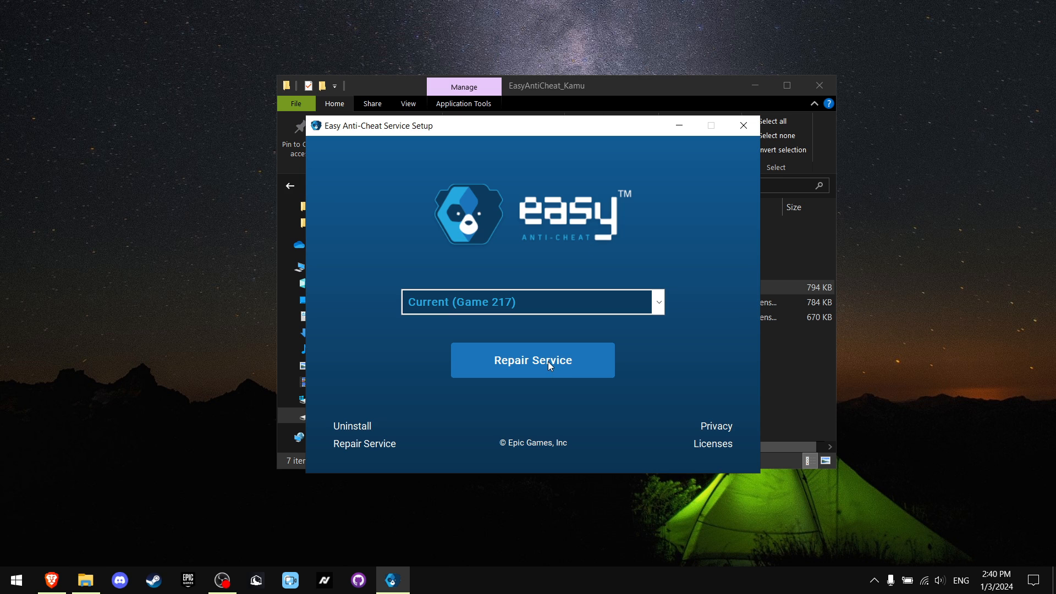
click(534, 360)
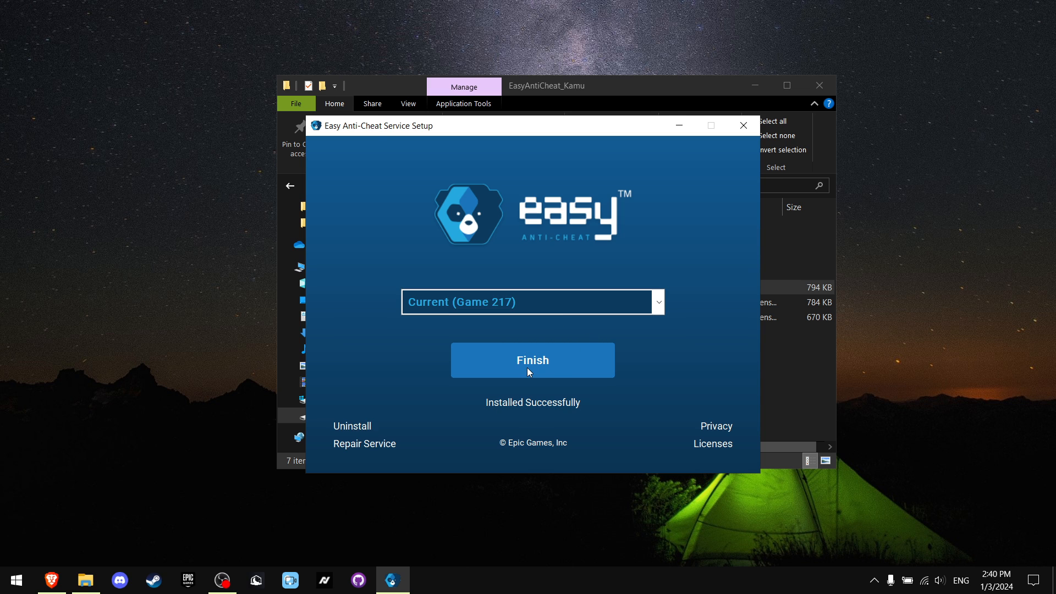
click(533, 360)
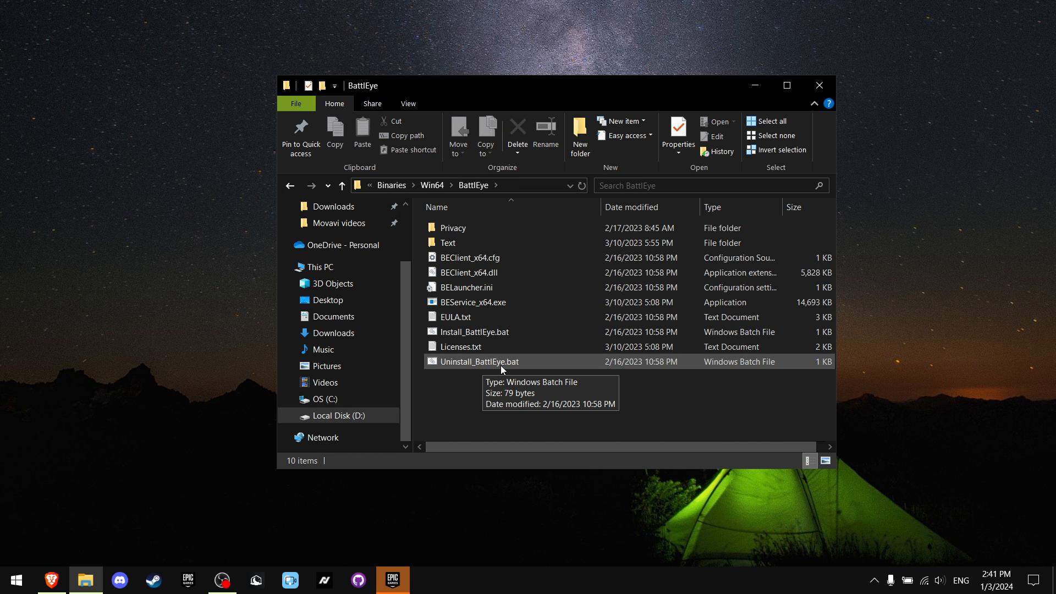
Step: Run Uninstall_BattlEye.bat and confirm removal of the BattlEye service
double_click(480, 361)
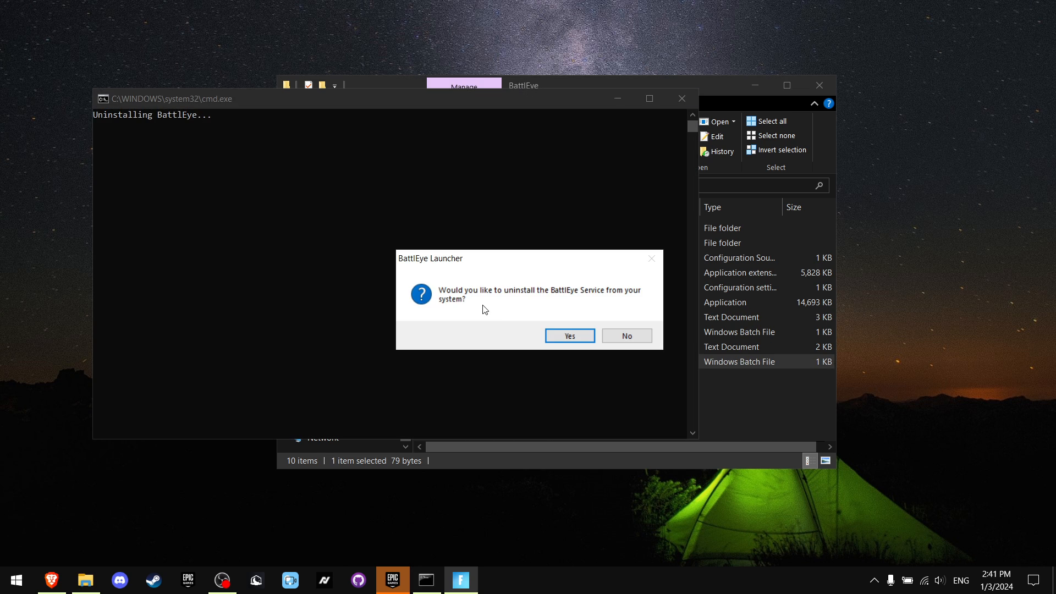
mouse_move(576, 313)
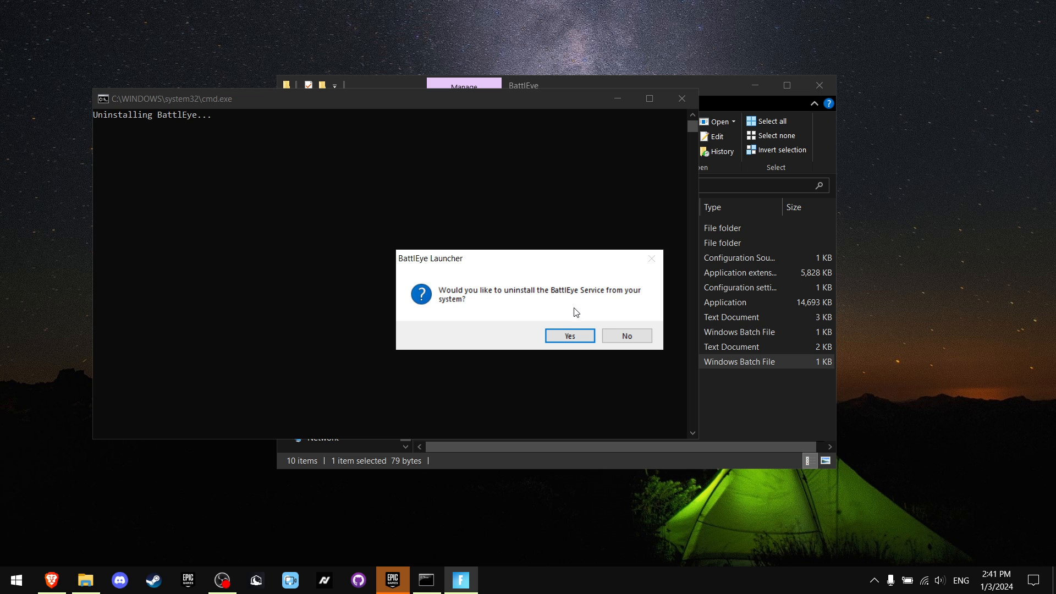
click(570, 336)
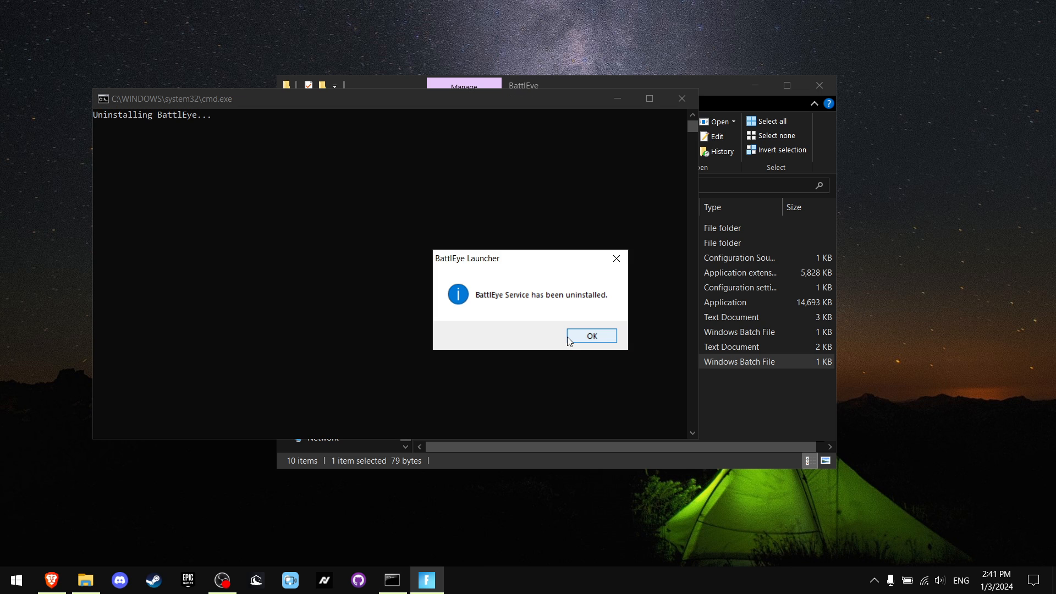
click(591, 336)
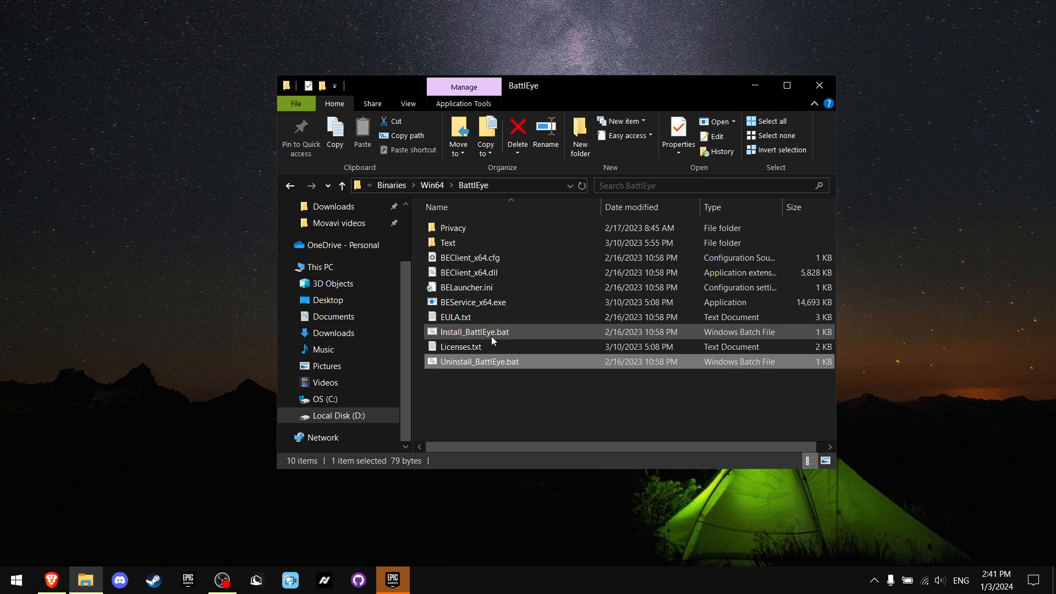
mouse_move(492, 339)
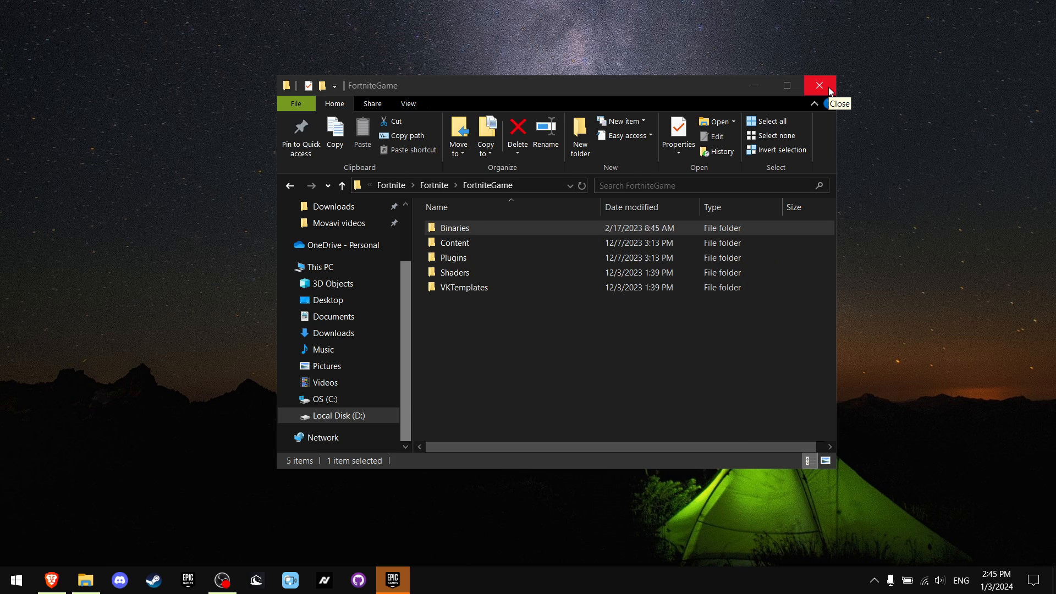
Step: Close the Fortnite folder window and bring up the Run prompt for appdata
click(820, 86)
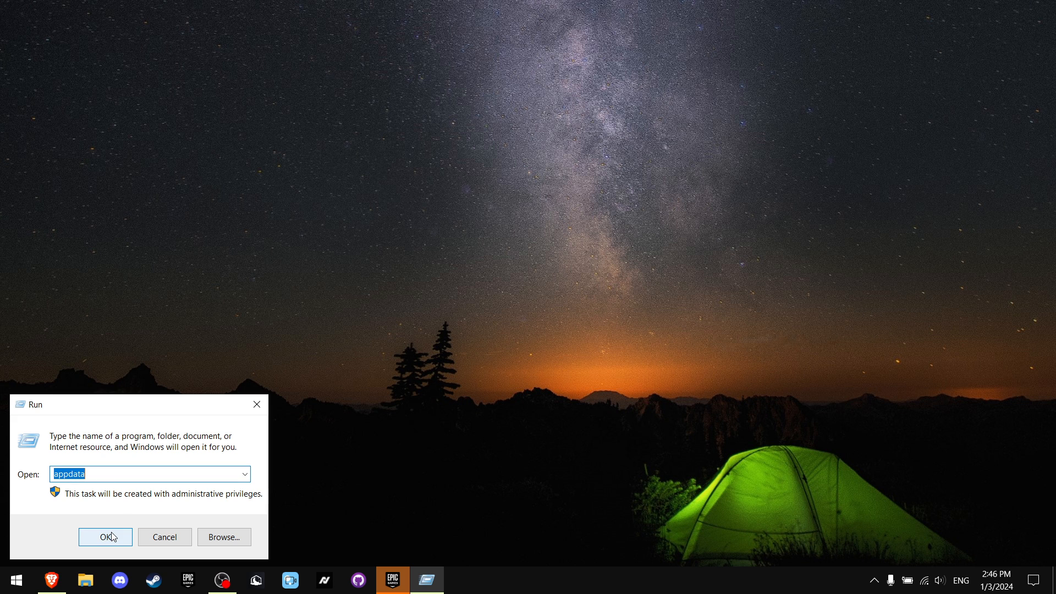
click(105, 537)
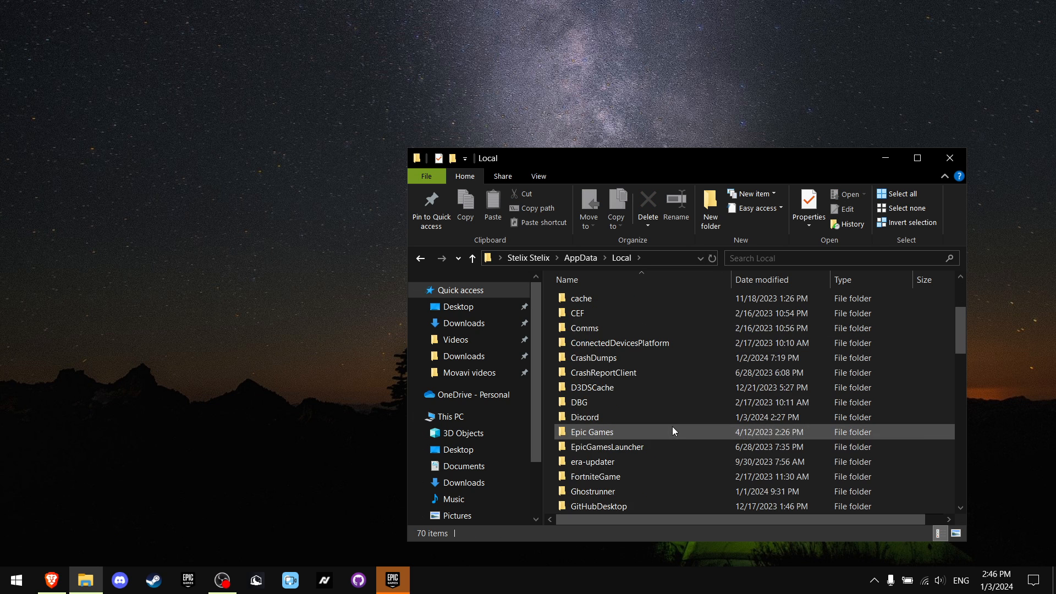
Step: Go to Local\FortniteGame\Saved, clear the Logs folder, and open the Crashes folder
double_click(594, 477)
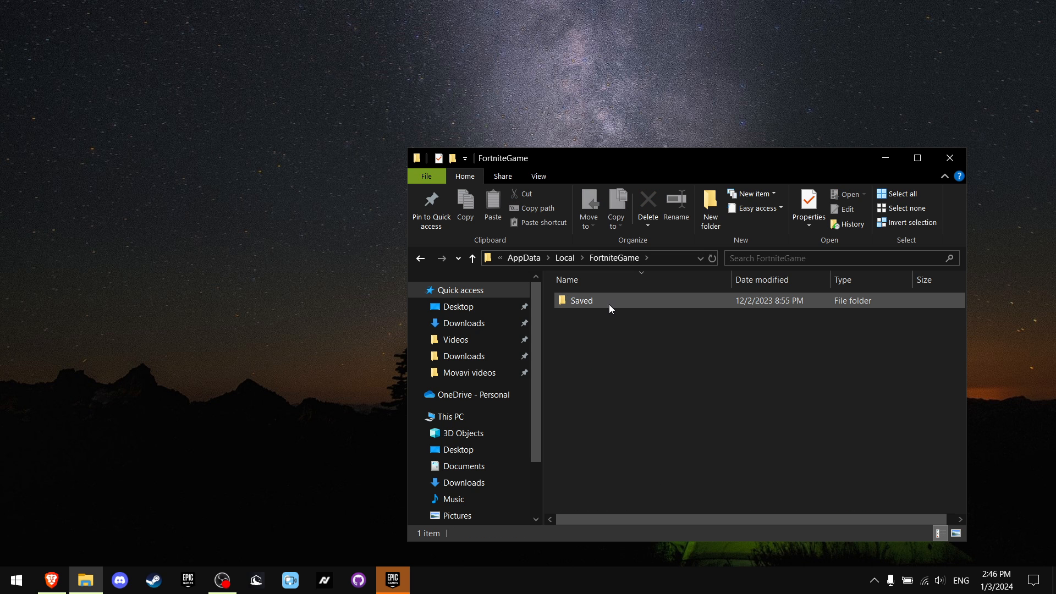
double_click(581, 300)
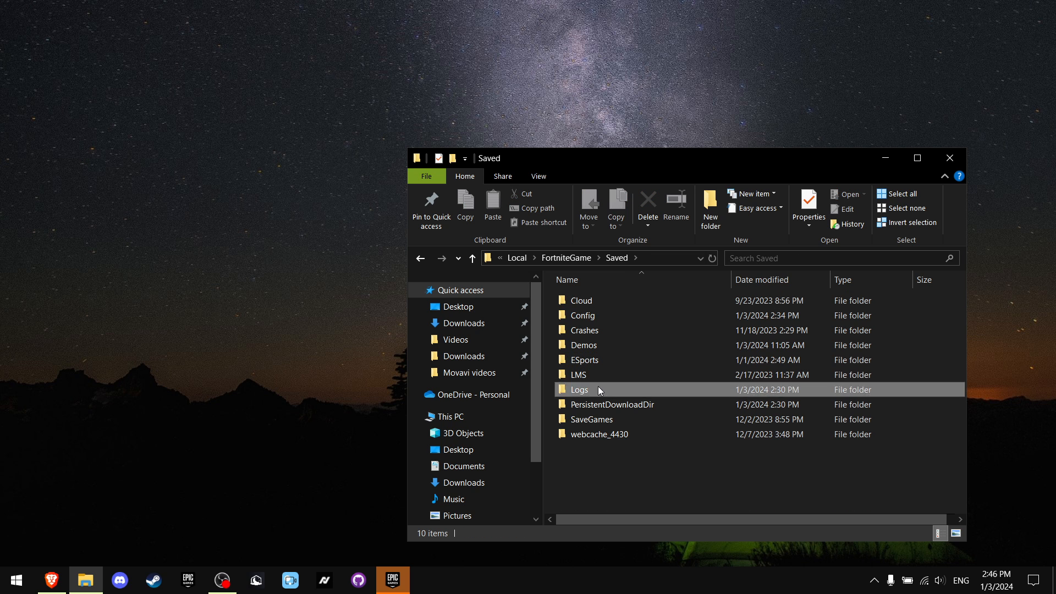
double_click(579, 390)
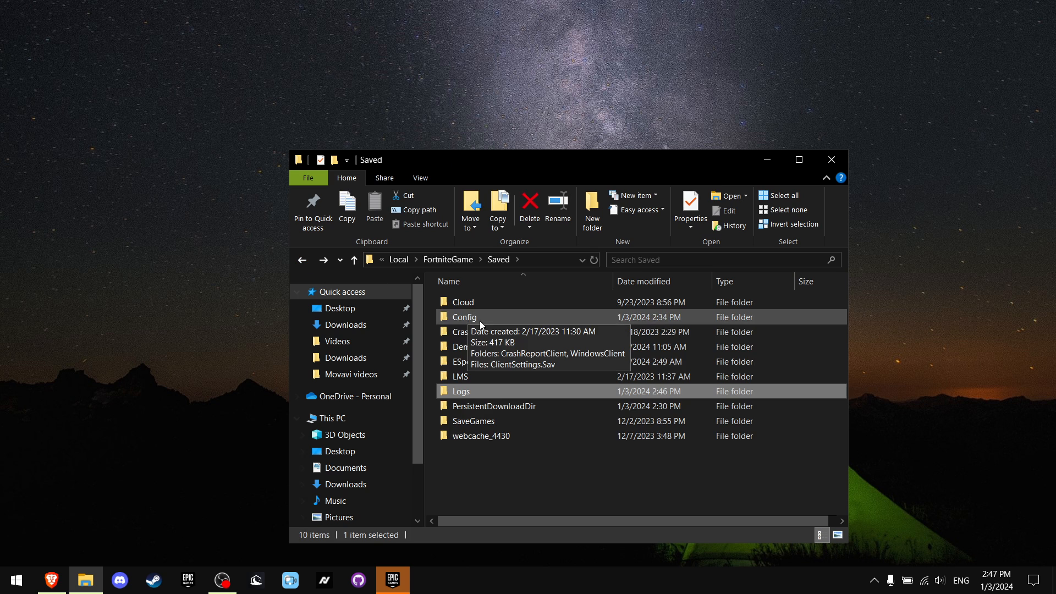
double_click(461, 332)
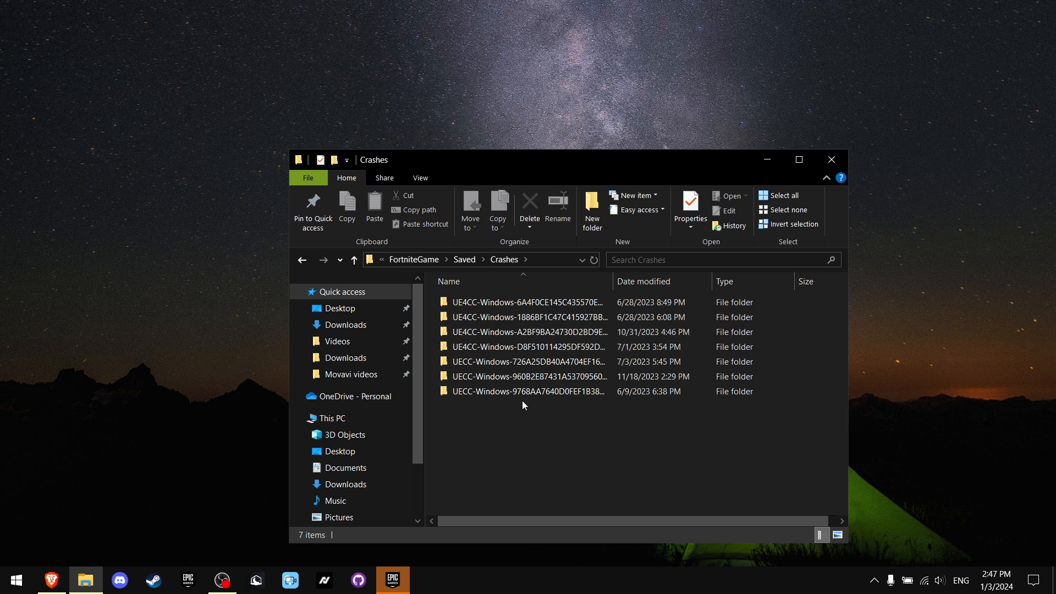